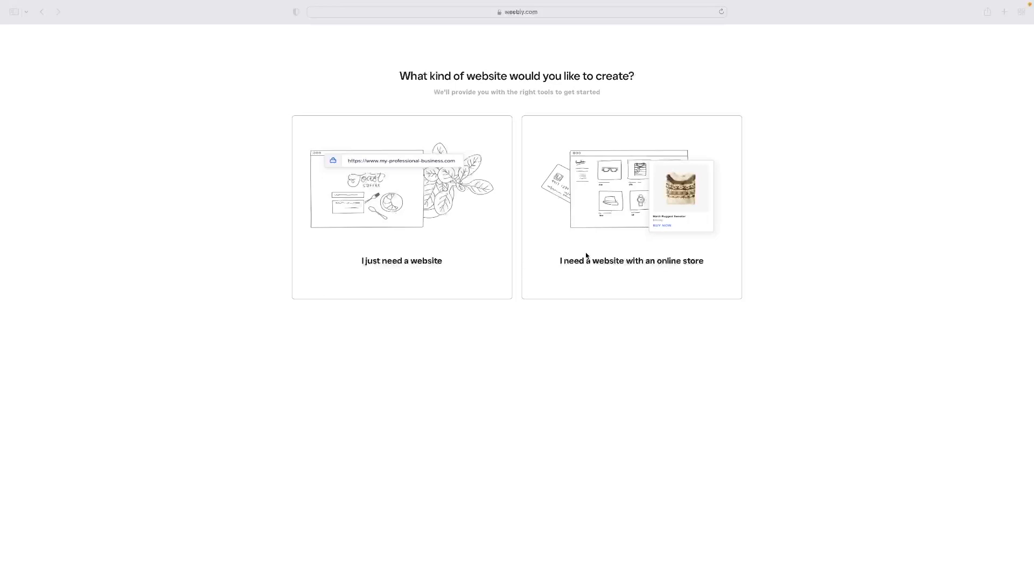
mouse_move(587, 252)
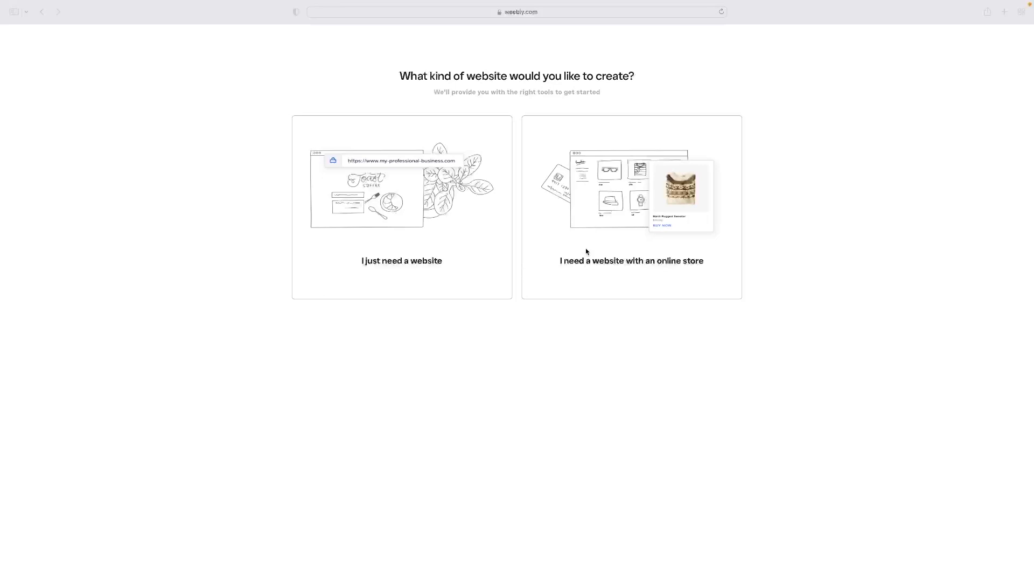
mouse_move(359, 208)
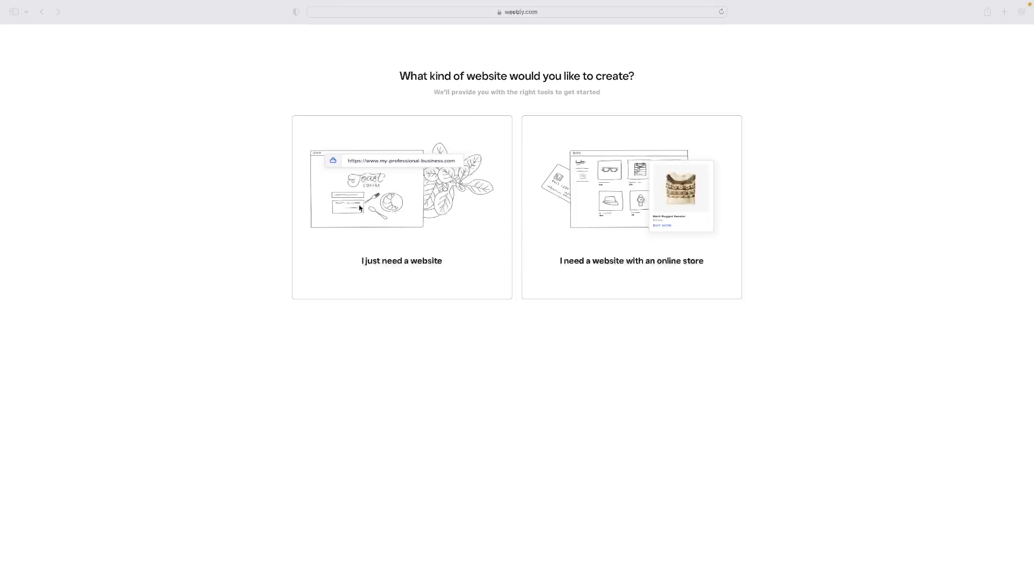
mouse_move(597, 258)
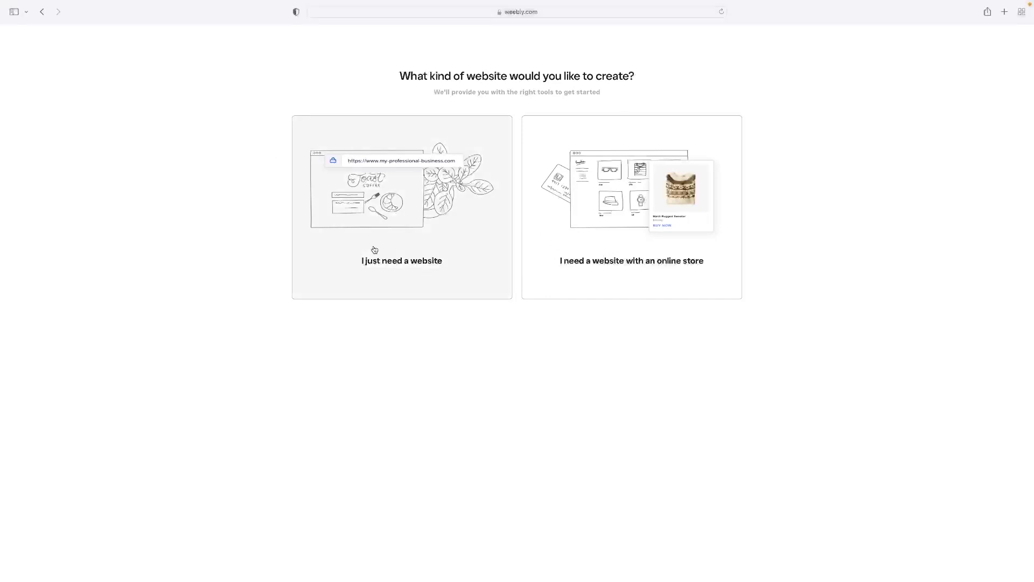
mouse_move(365, 227)
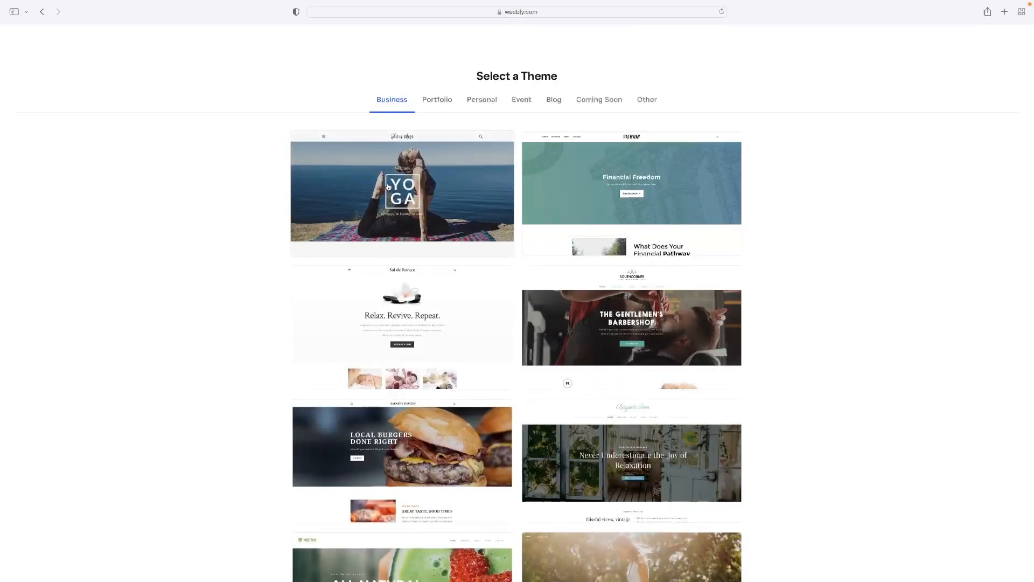
Step: Scroll the Business themes gallery down to the burger restaurant theme
scroll("down", 3)
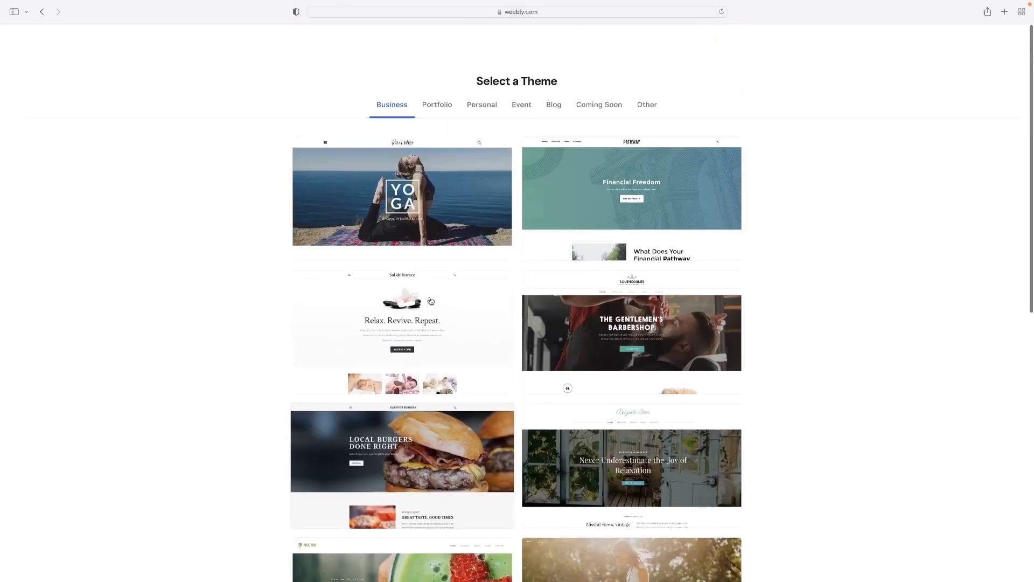
scroll("down", 3)
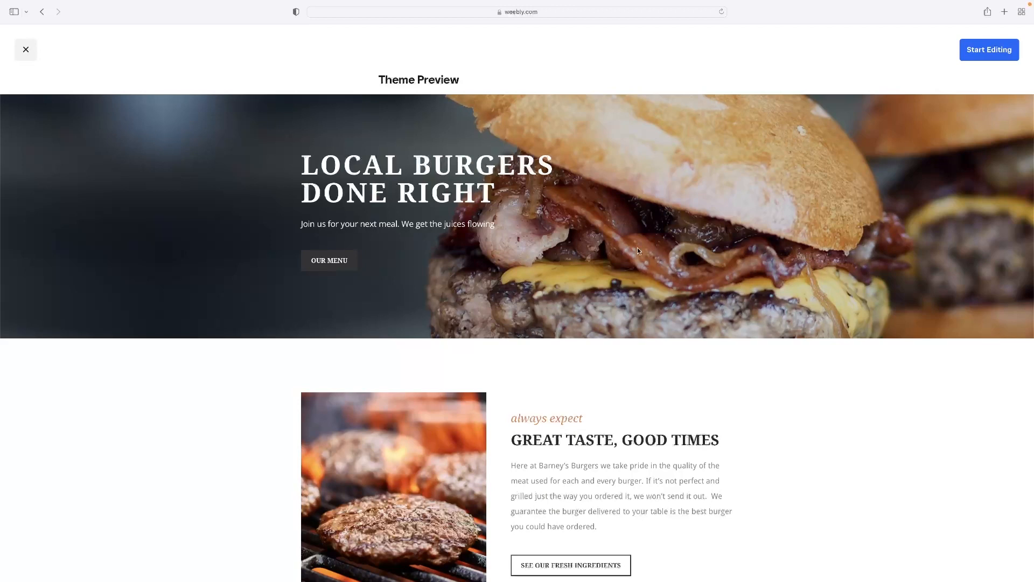
Step: Start editing from the burger restaurant theme preview
left_click(989, 50)
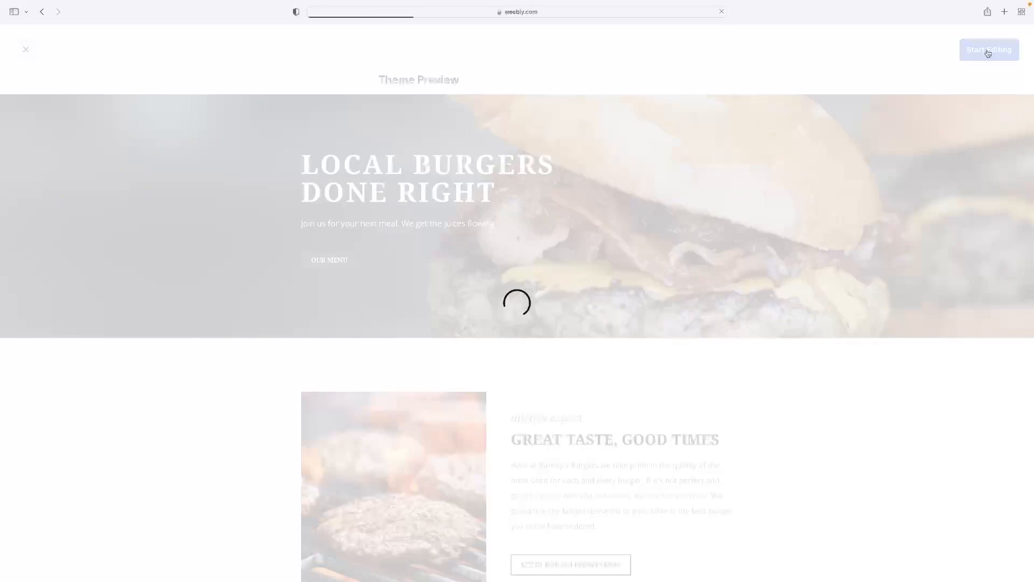
Step: Start editing from the burger theme and dismiss the 'Select your domain name' prompt
left_click(988, 49)
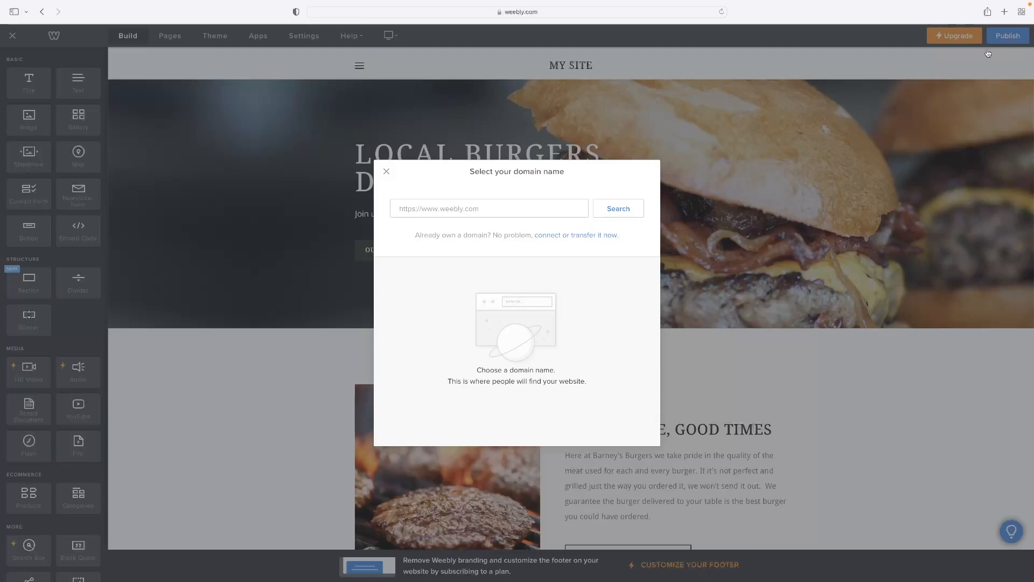
mouse_move(328, 50)
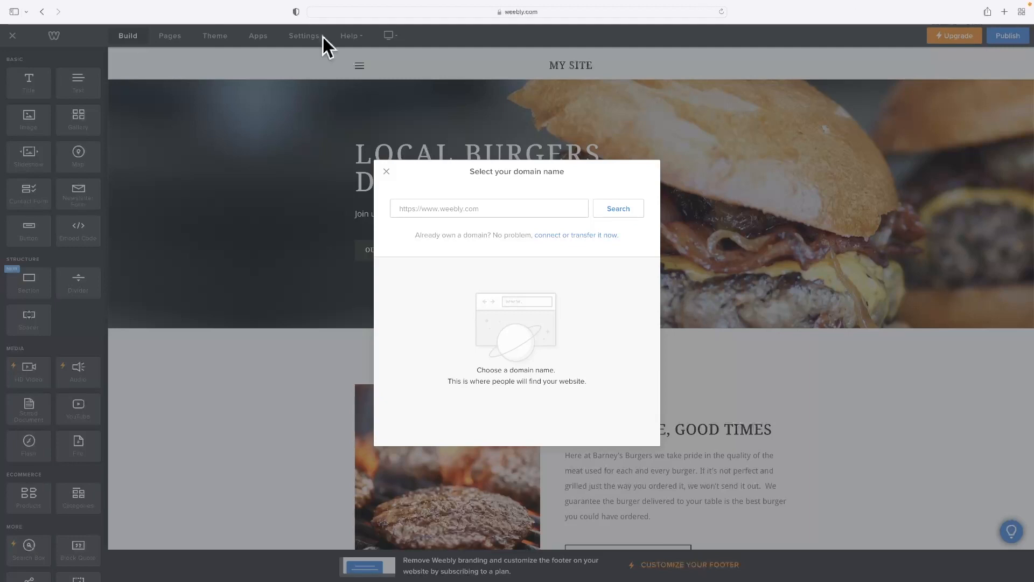
mouse_move(353, 39)
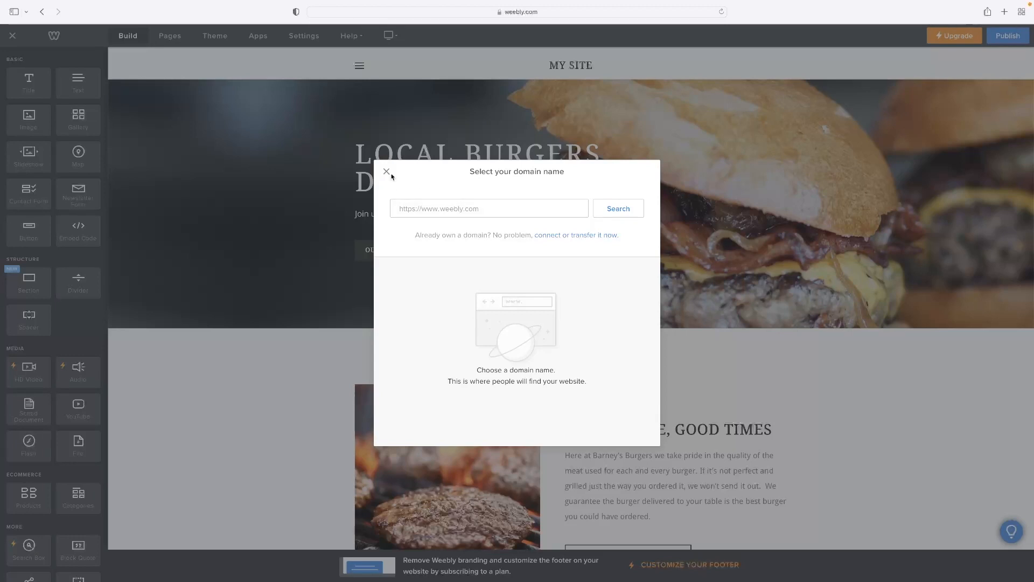
left_click(386, 172)
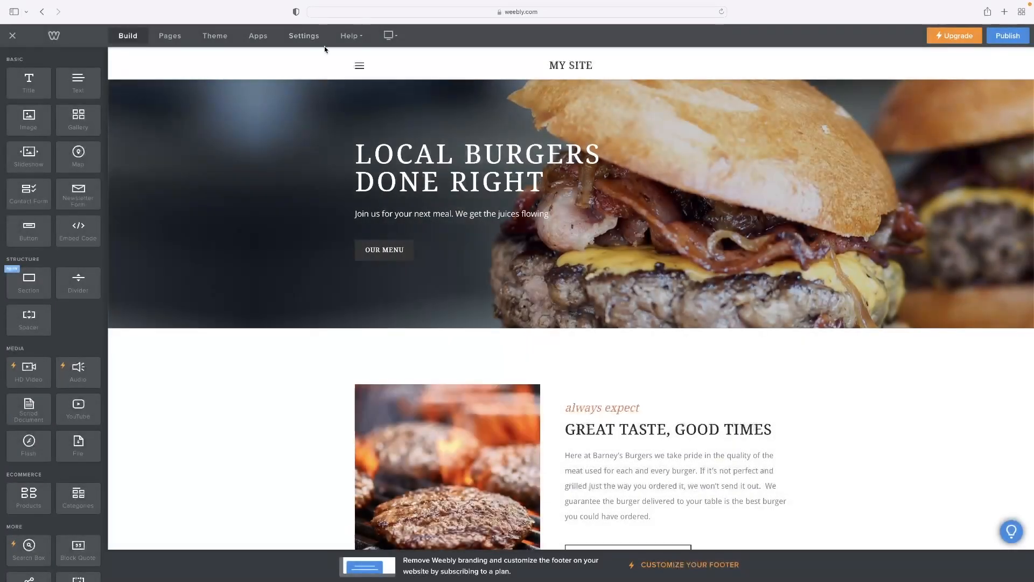
left_click(303, 36)
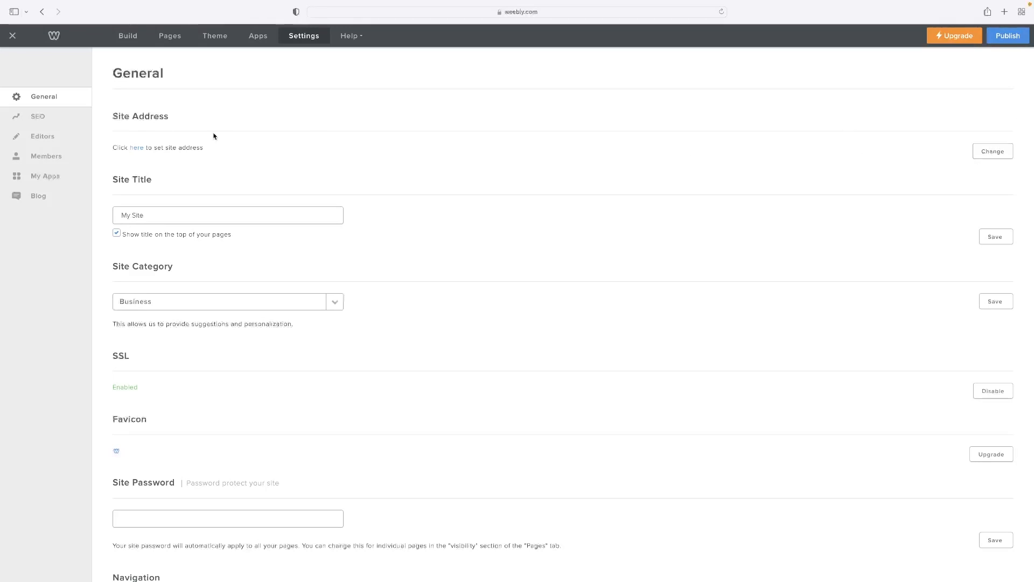
left_click(127, 36)
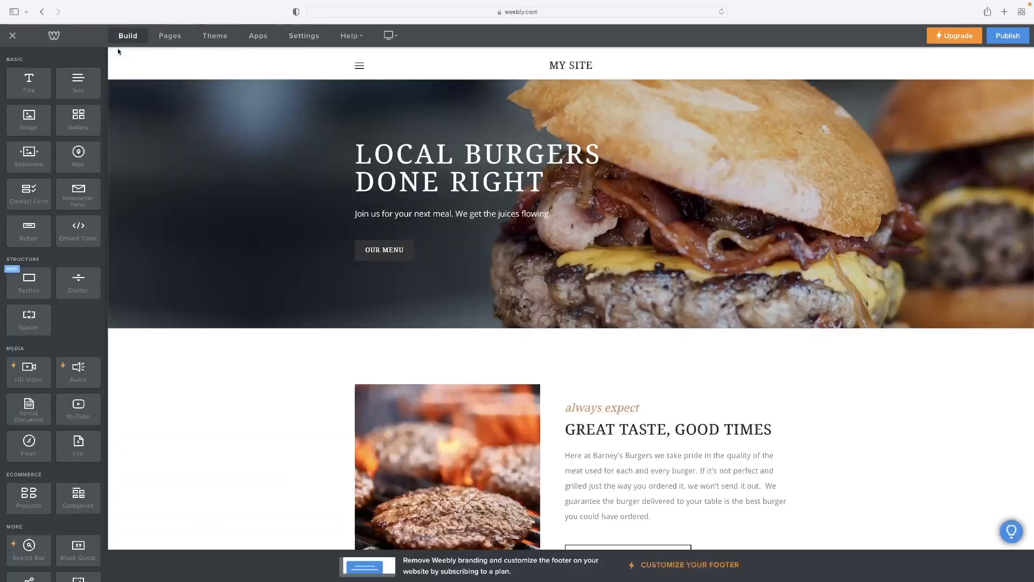
mouse_move(333, 282)
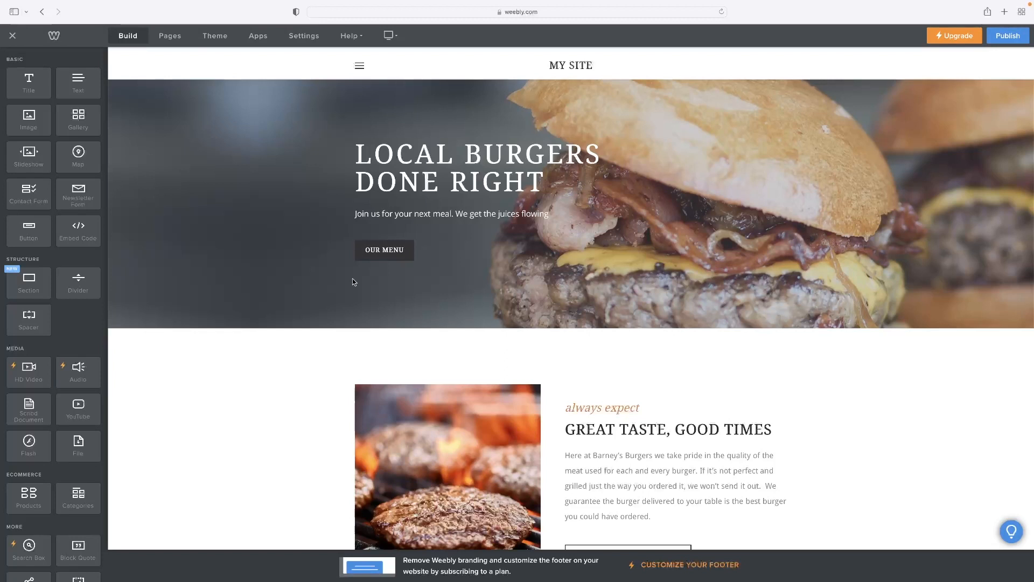
scroll("down", 3)
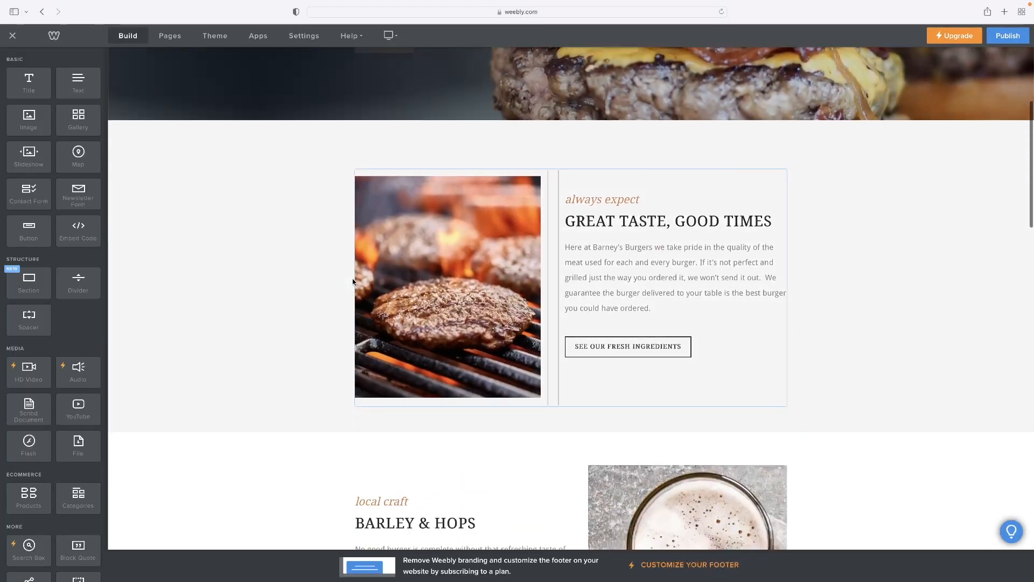
scroll("up", 3)
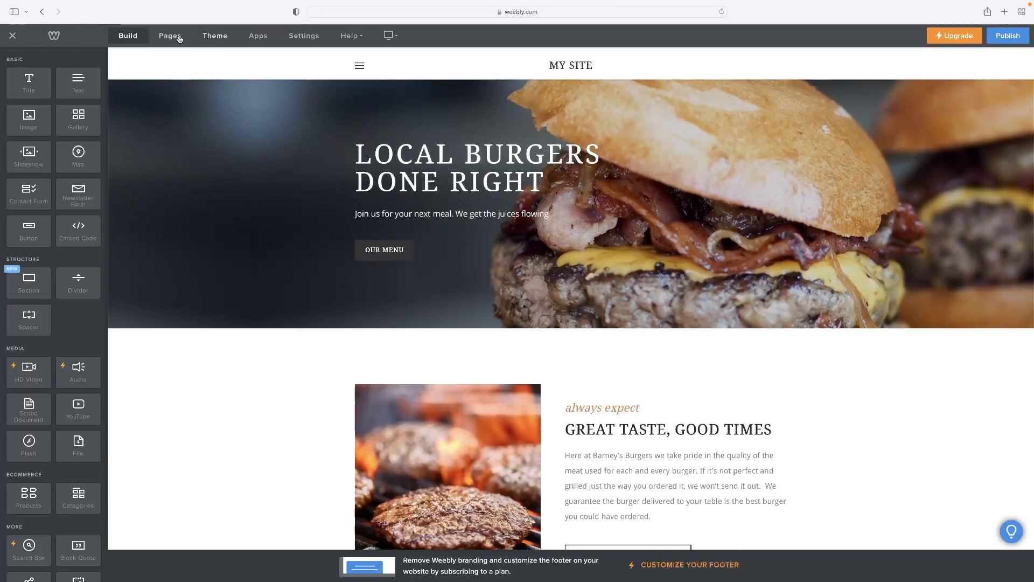
Step: Show the Menu page in the Pages list and bring up the new page types
left_click(170, 36)
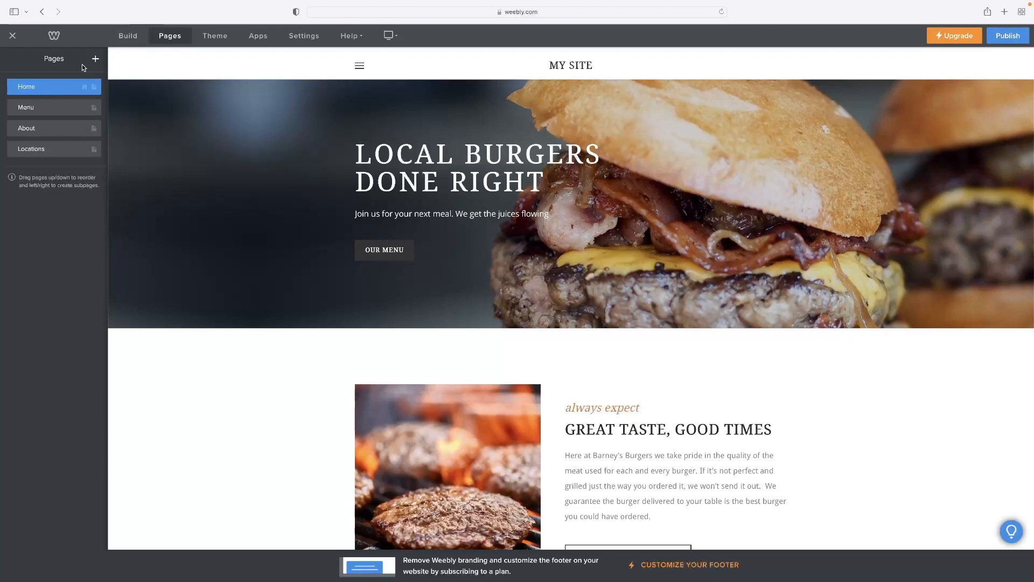
mouse_move(88, 71)
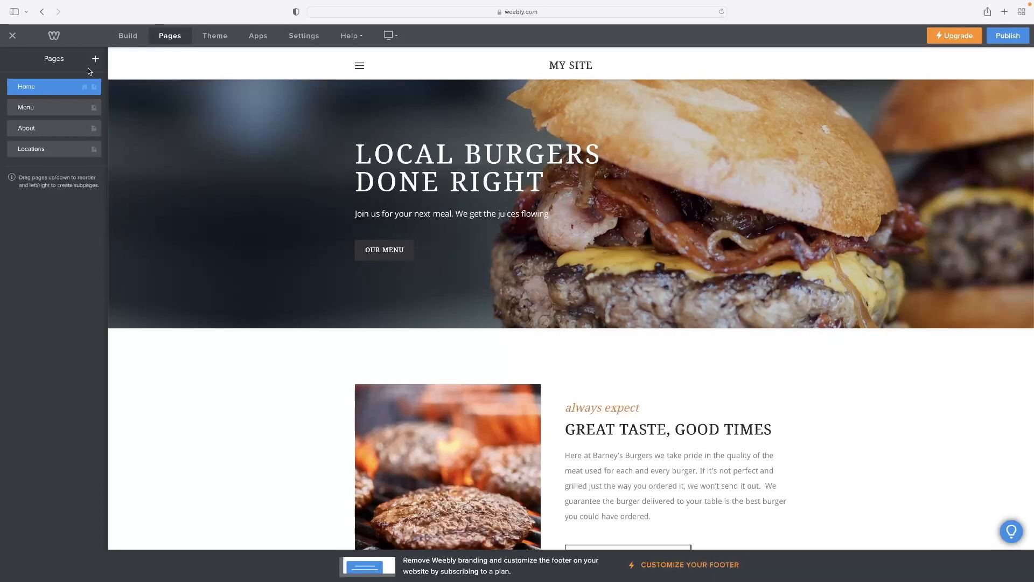
mouse_move(53, 107)
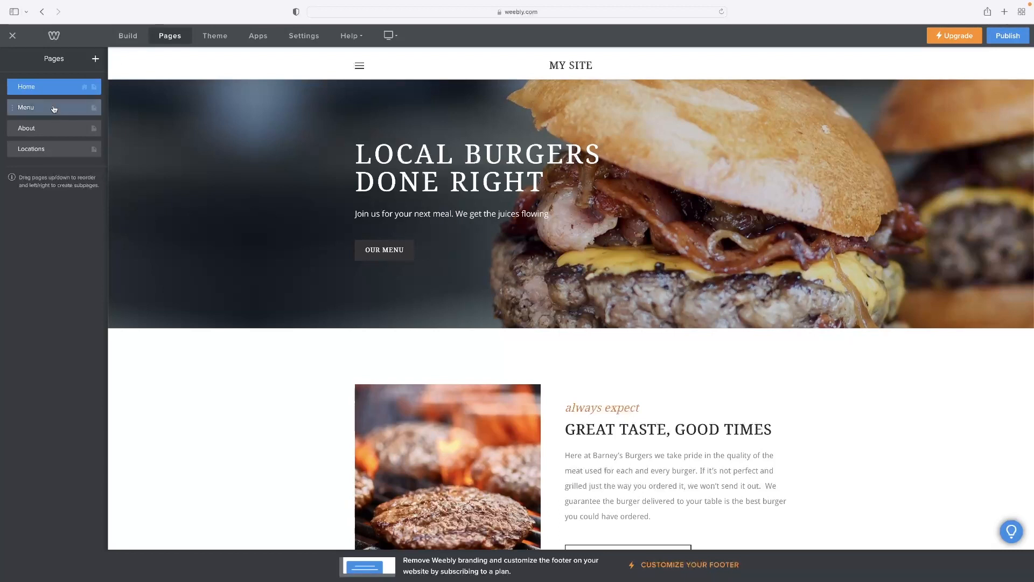
left_click(27, 106)
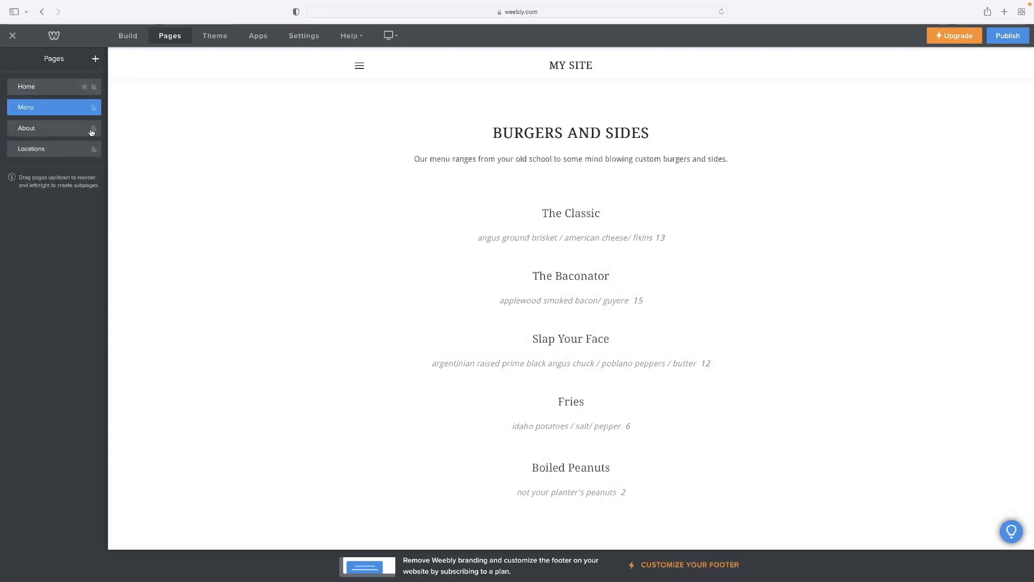
left_click(95, 59)
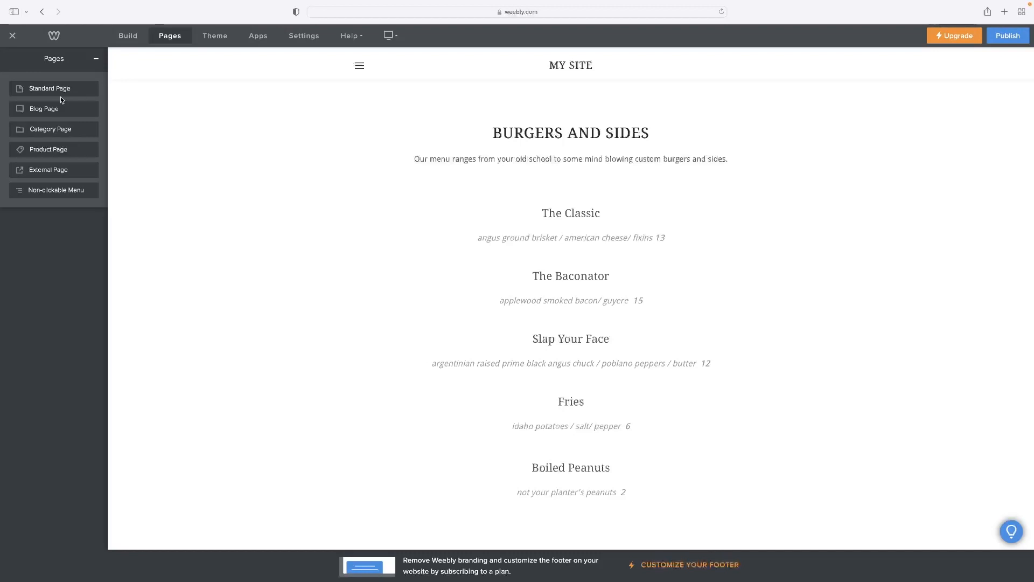
Step: Add a standard page and reach its name and visibility settings
left_click(50, 89)
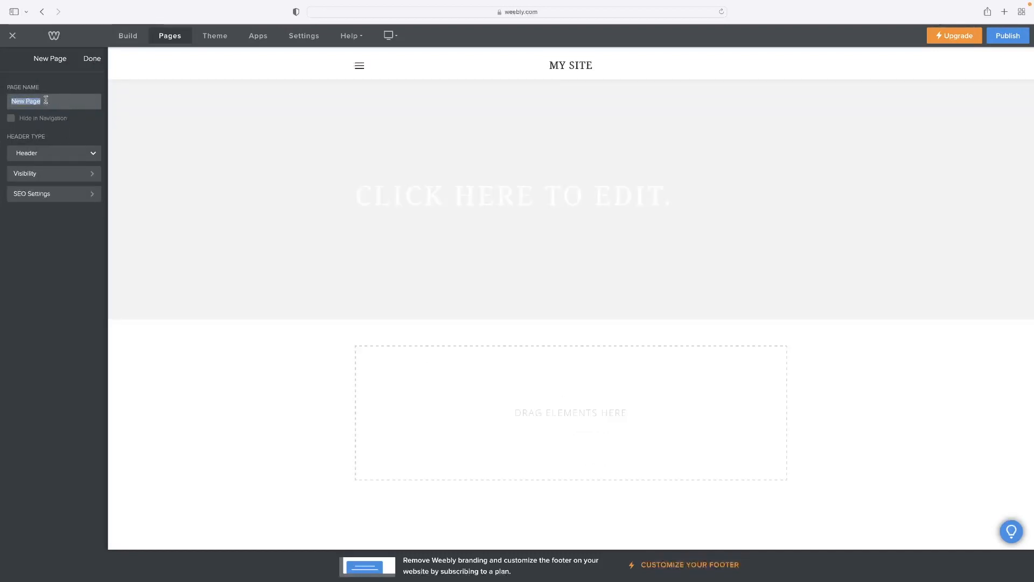
left_click(515, 195)
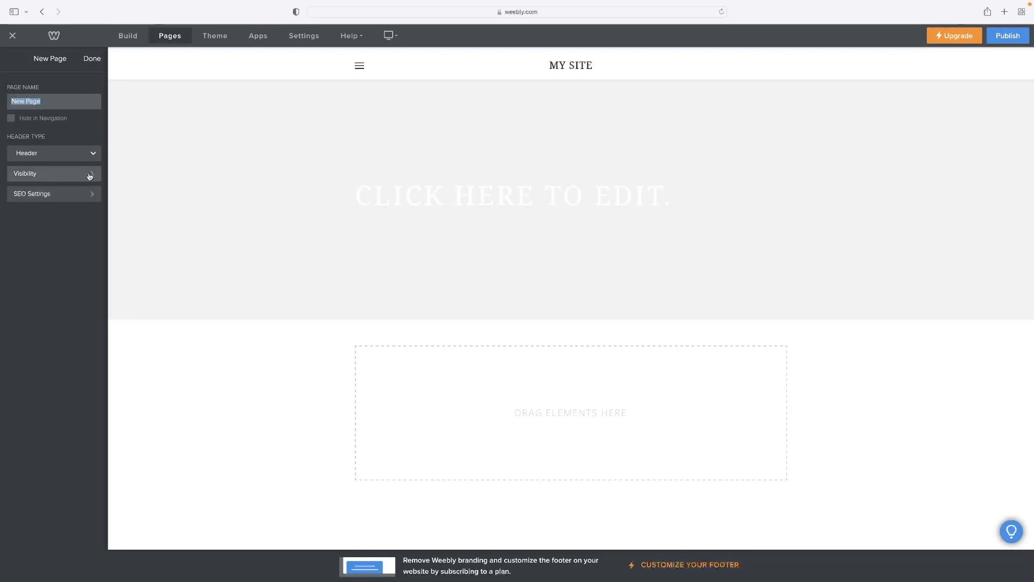
left_click(53, 174)
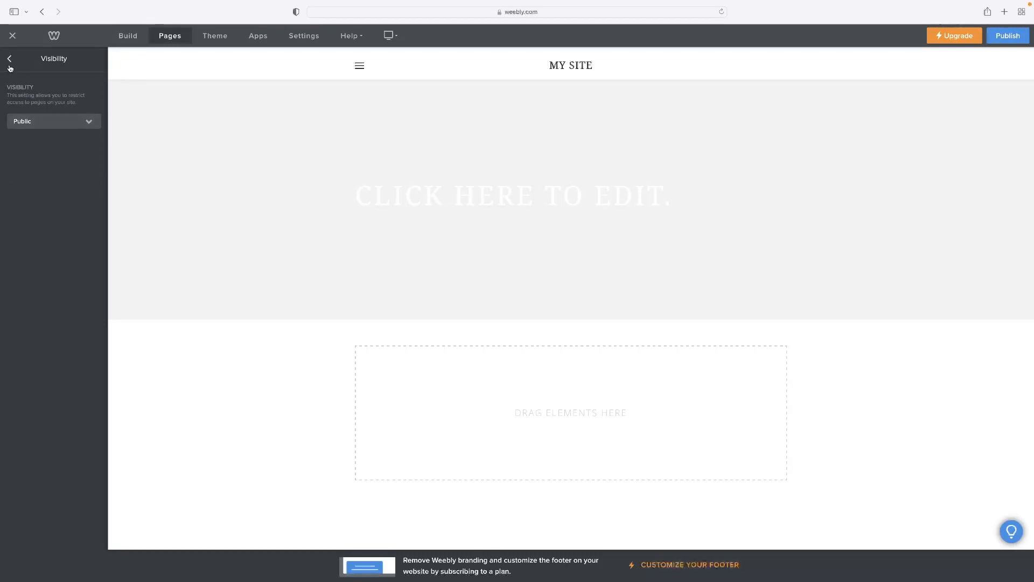
left_click(9, 58)
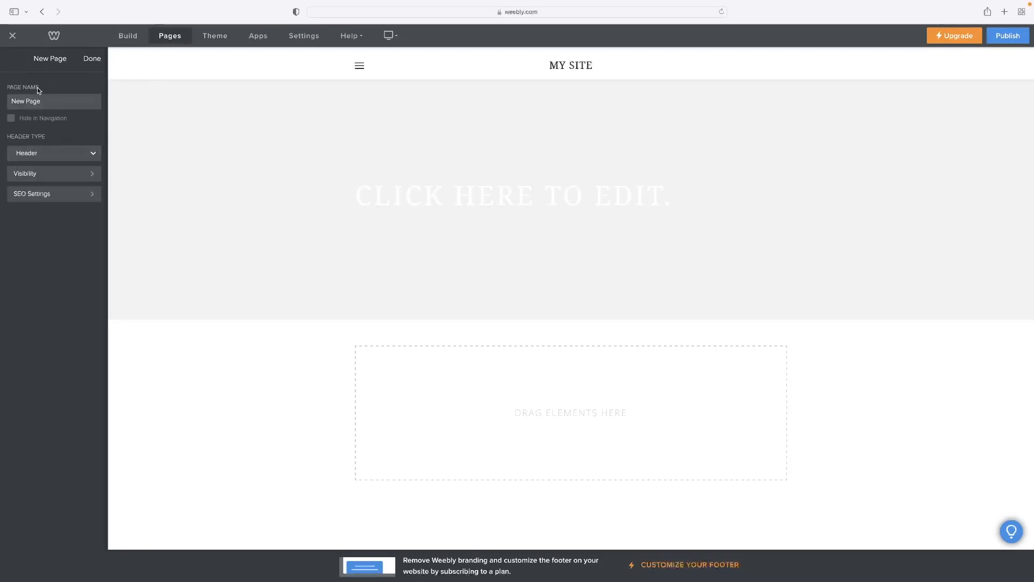
Step: Choose Members Or Groups visibility, which brings up the Upgrade My Site plans, then dismiss them
left_click(53, 173)
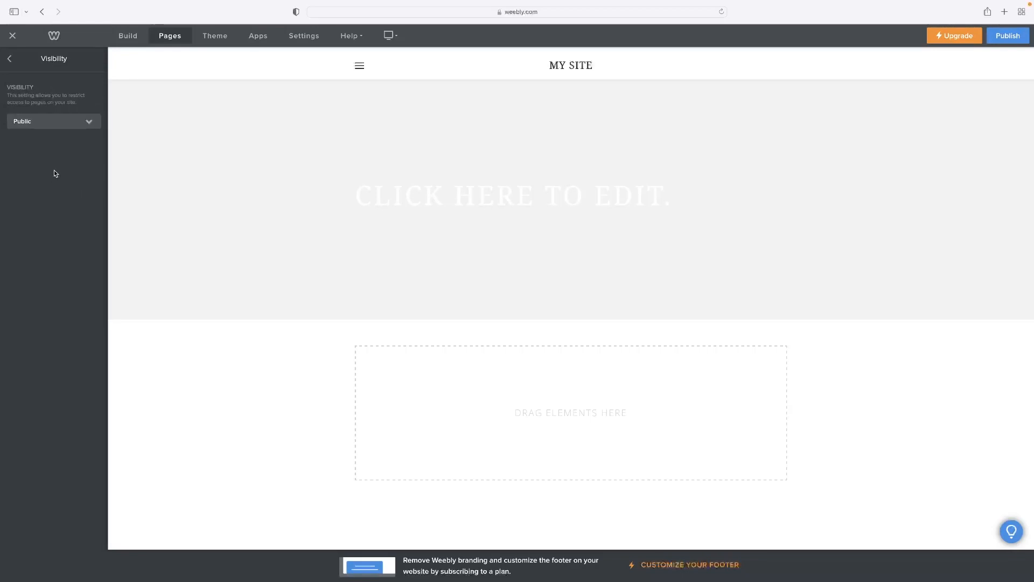
left_click(52, 121)
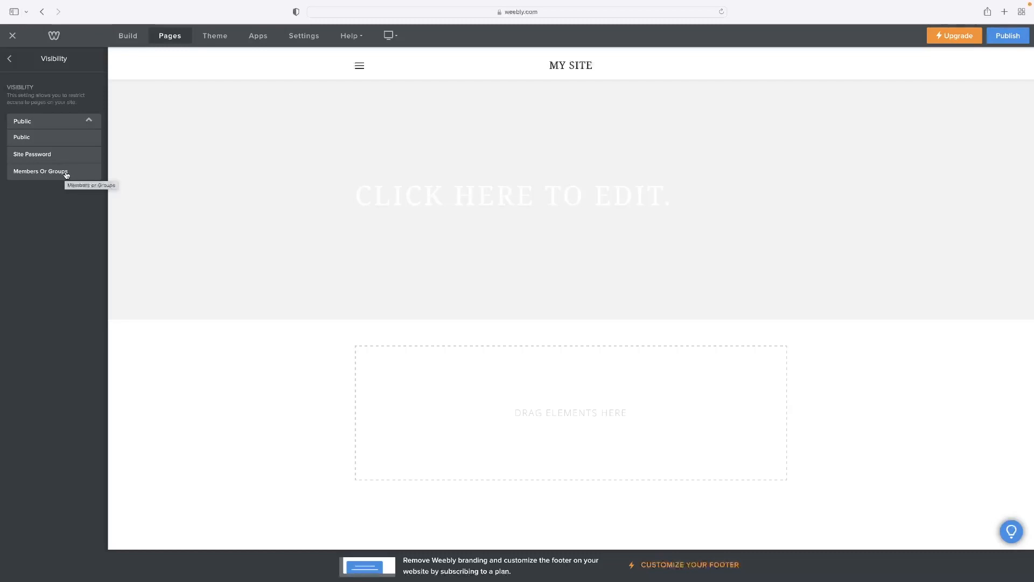
left_click(955, 35)
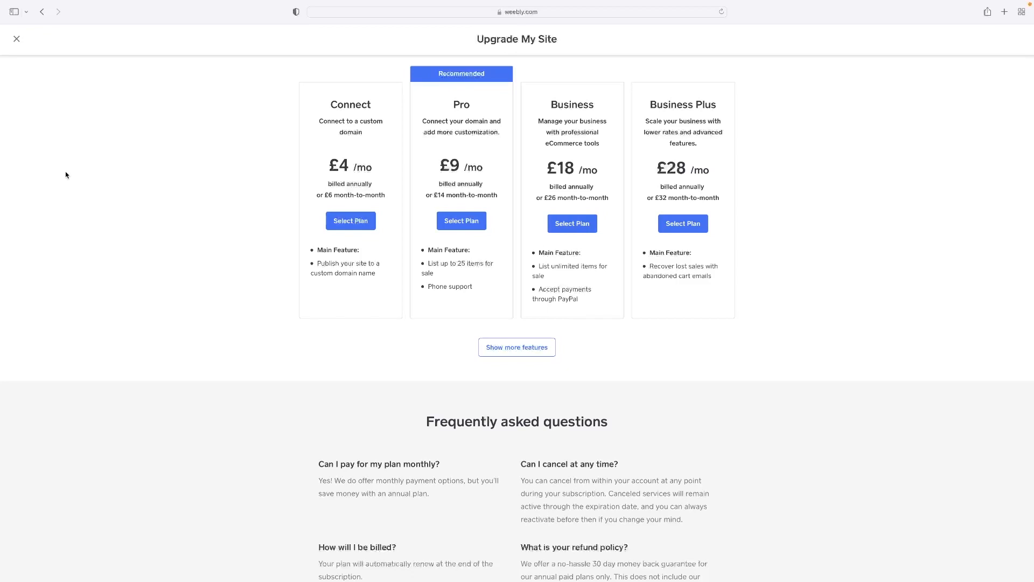
left_click(16, 38)
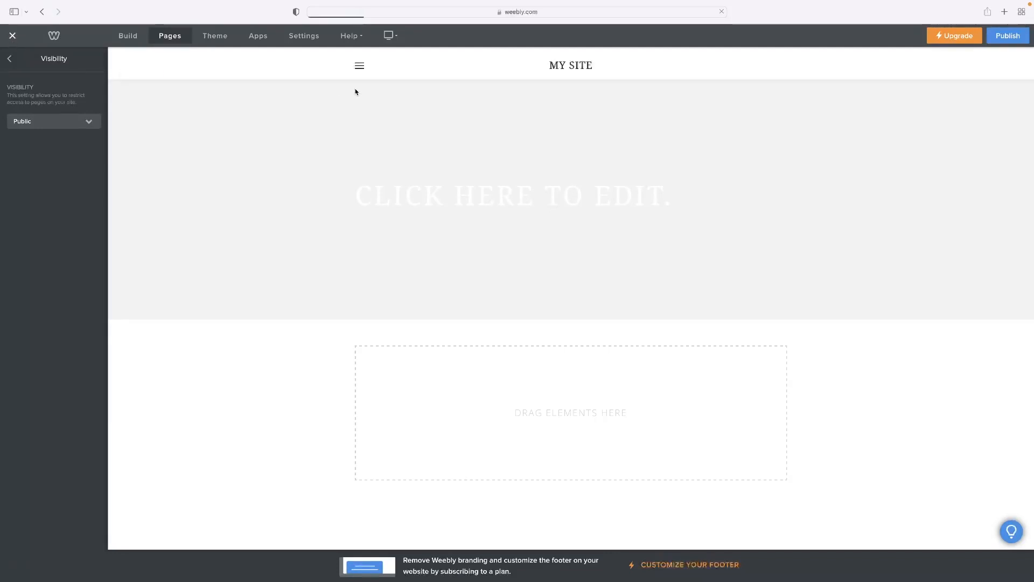
Step: Leave the editor for the dashboard and switch to the barbershop site
left_click(12, 36)
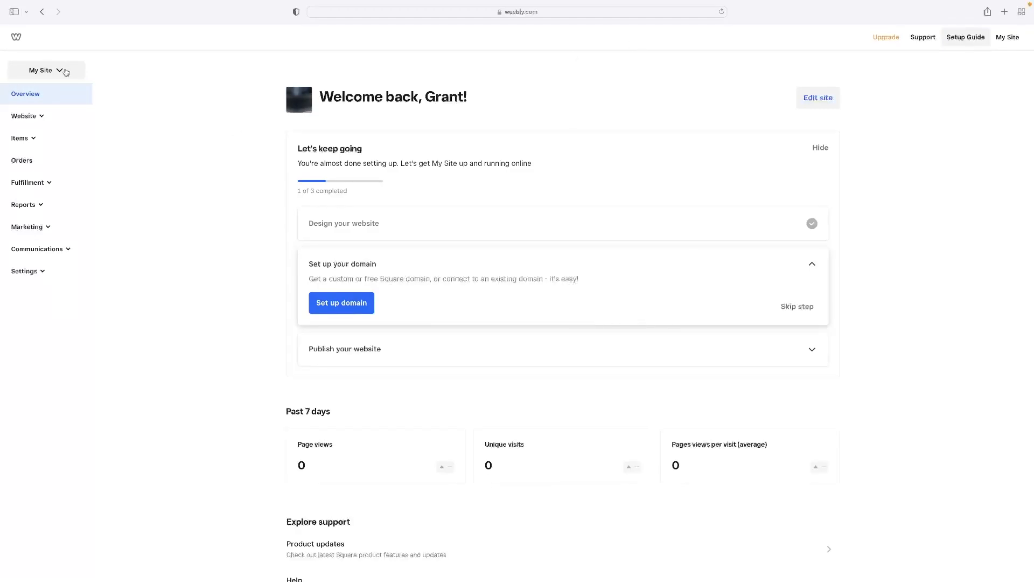
left_click(45, 70)
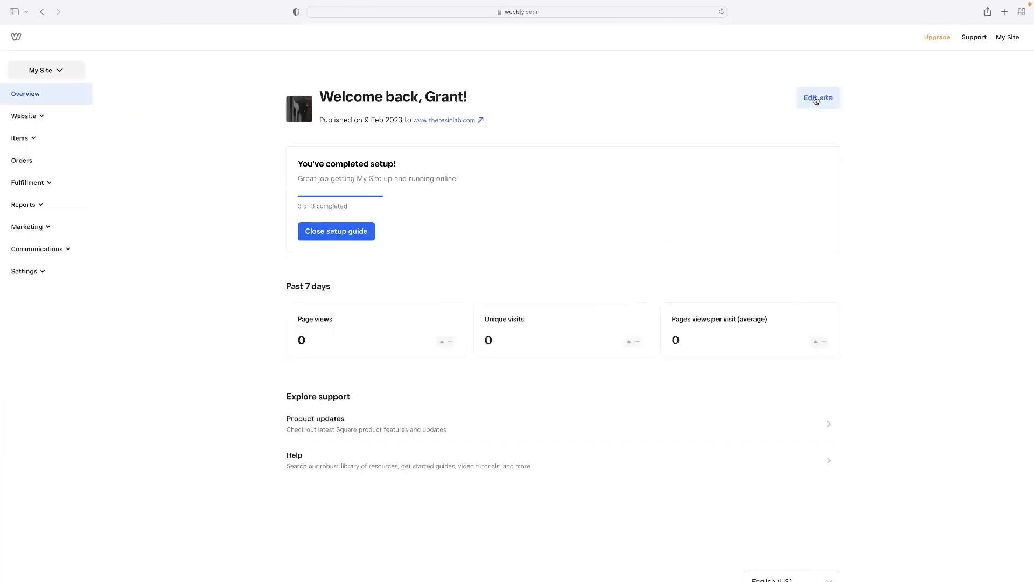
Step: Open the barbershop site's home page in the editor
left_click(818, 98)
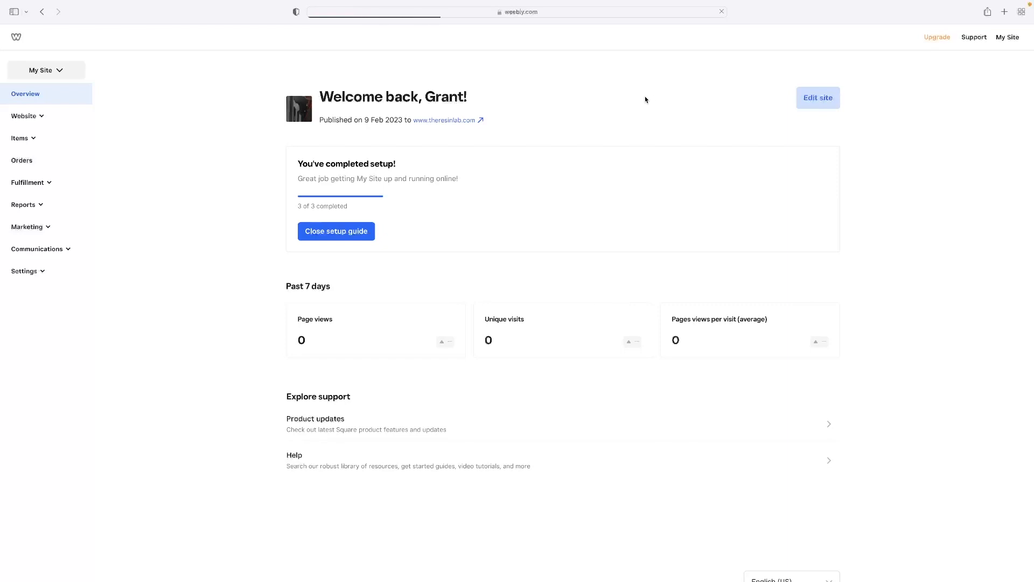
left_click(817, 97)
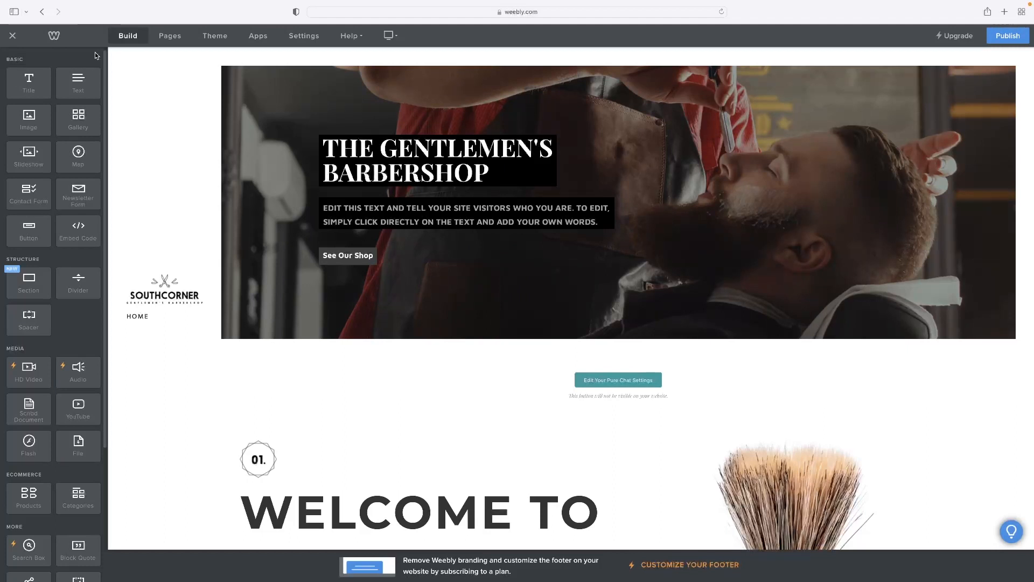
mouse_move(149, 47)
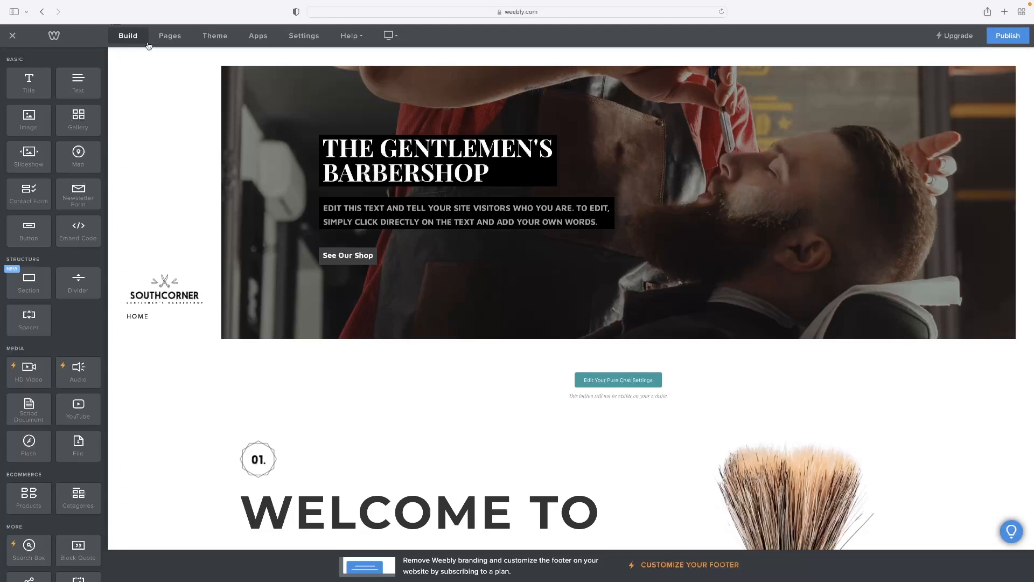
left_click(170, 35)
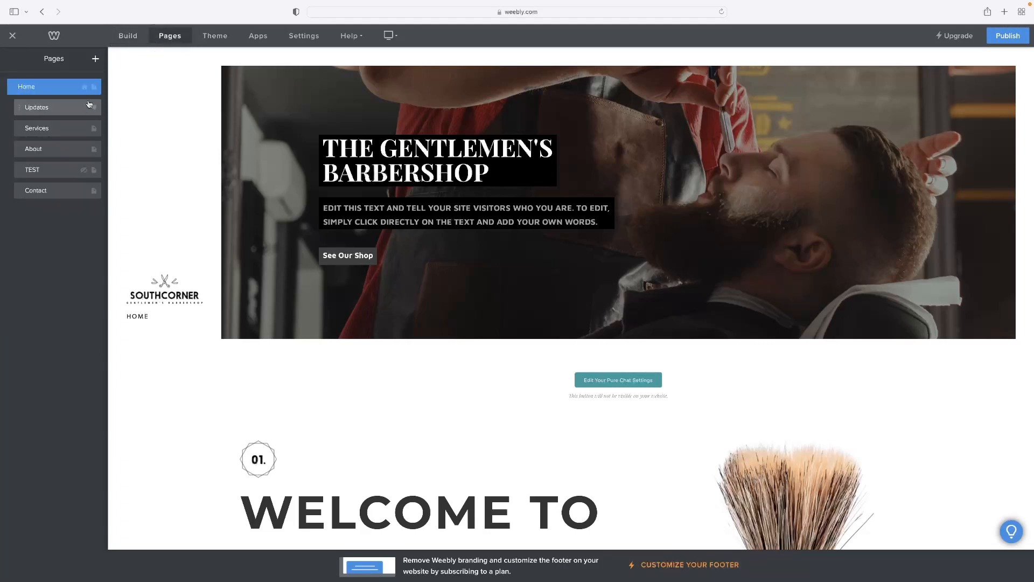
left_click(36, 106)
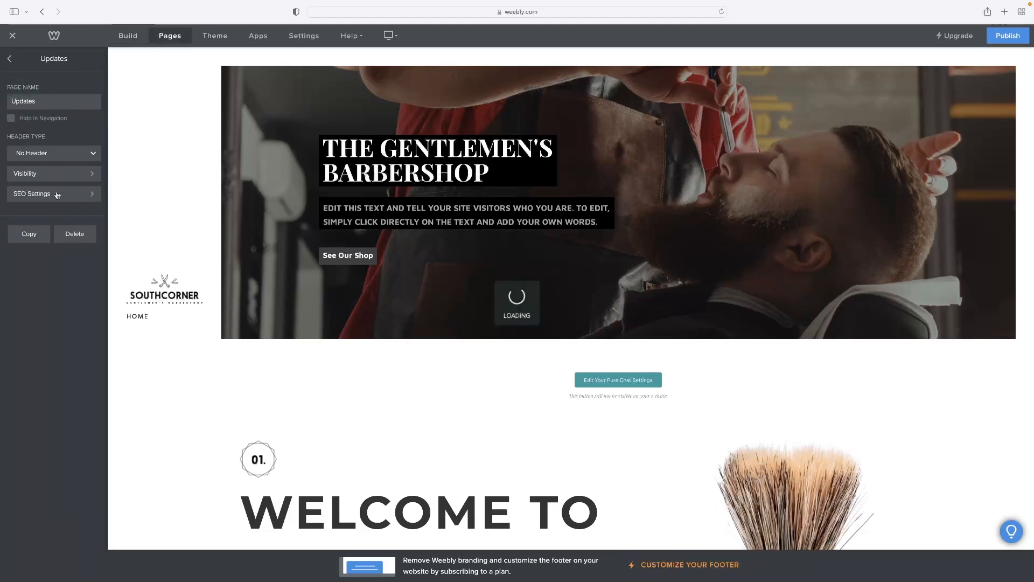
left_click(53, 173)
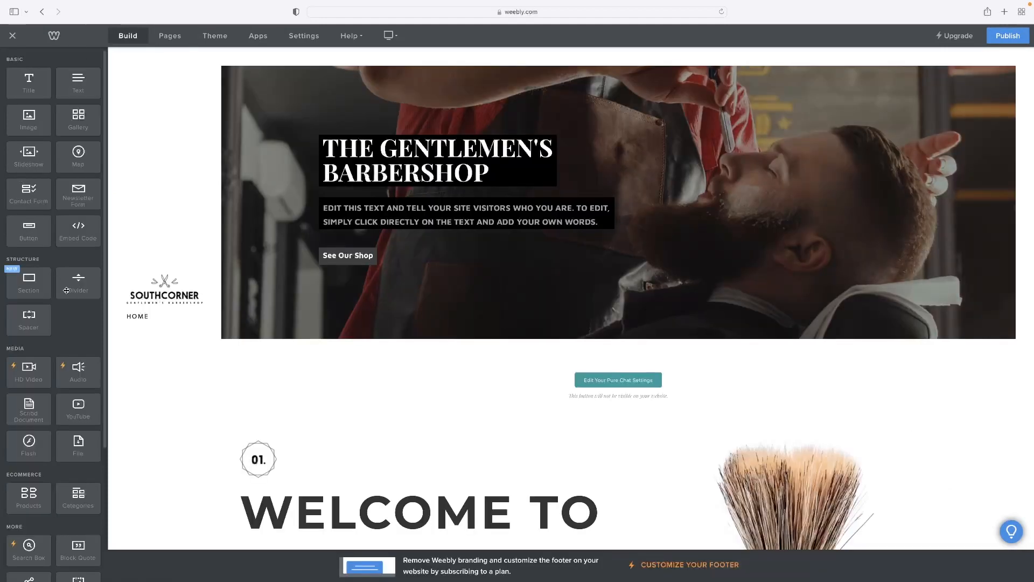
Step: Scroll down to the shop gallery and the spacer above Location & Hours
scroll("down", 3)
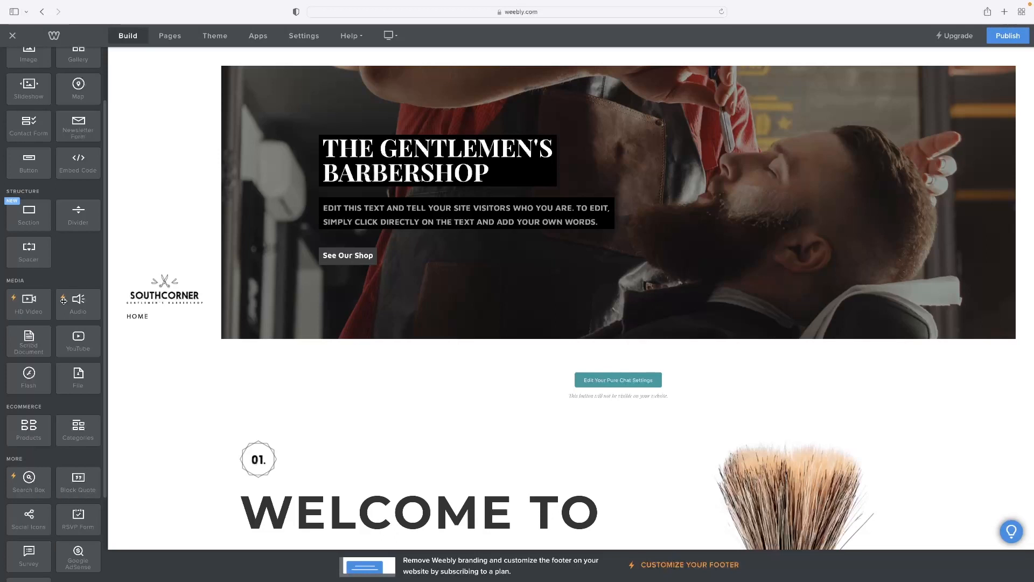
mouse_move(59, 306)
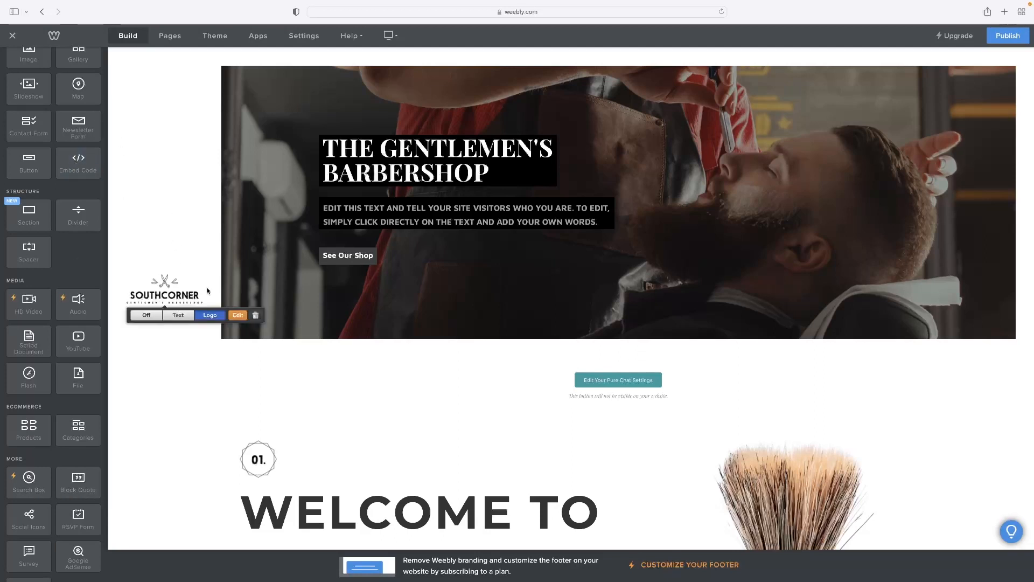
scroll("down", 3)
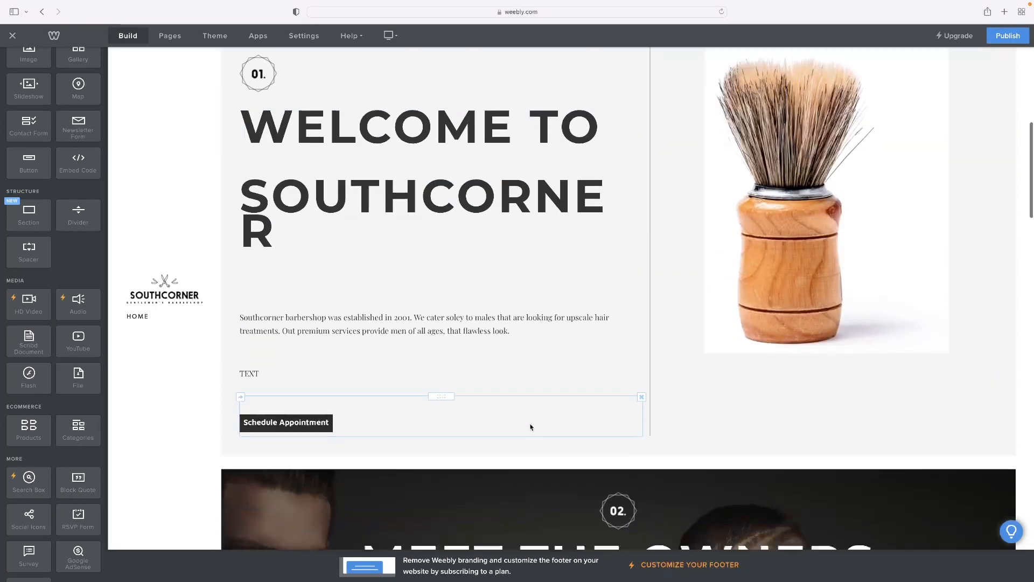
scroll("down", 3)
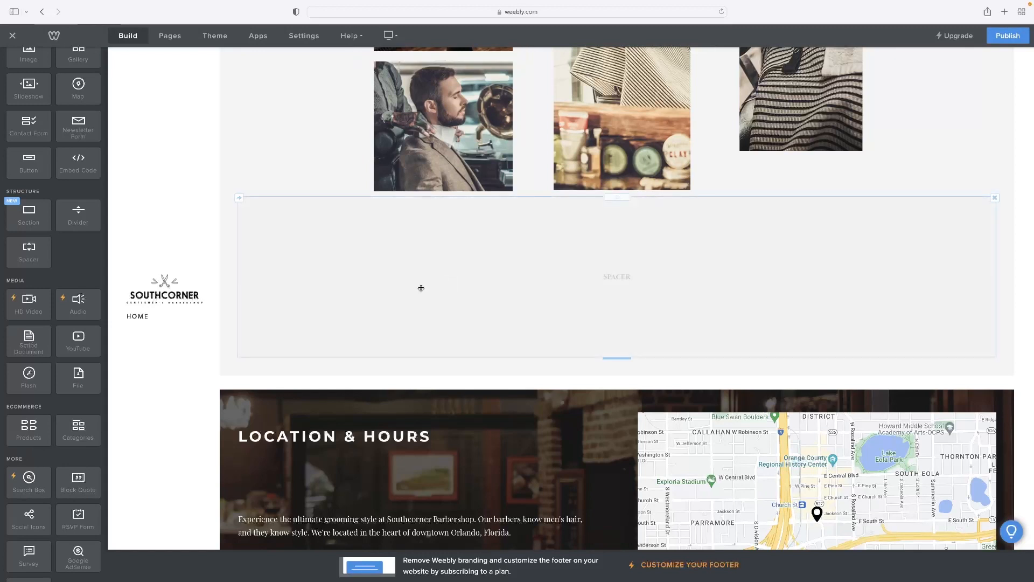
mouse_move(469, 209)
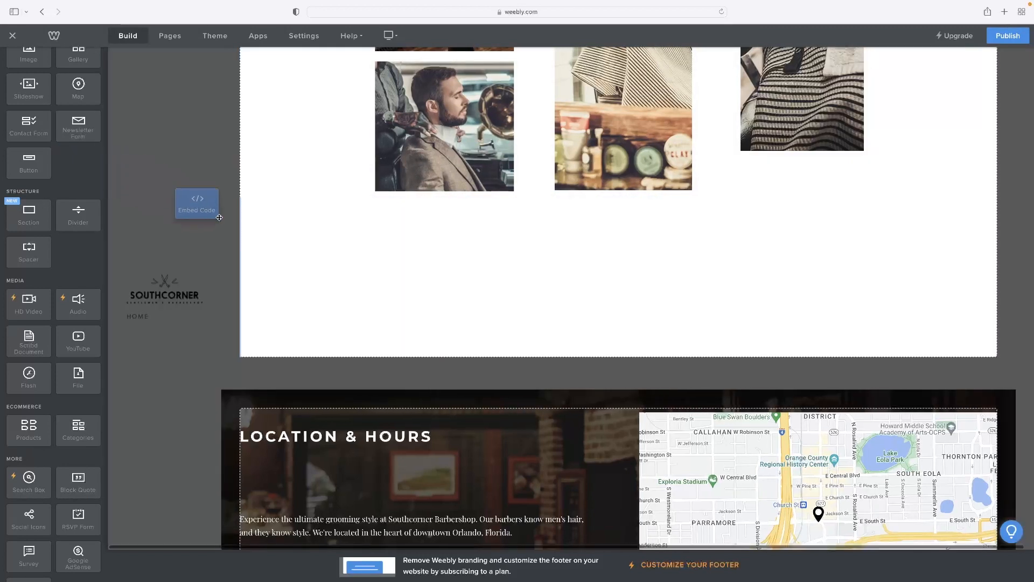
Step: Place an Embed Code block below the gallery photos and open its custom HTML box
left_click_drag(197, 203, 433, 308)
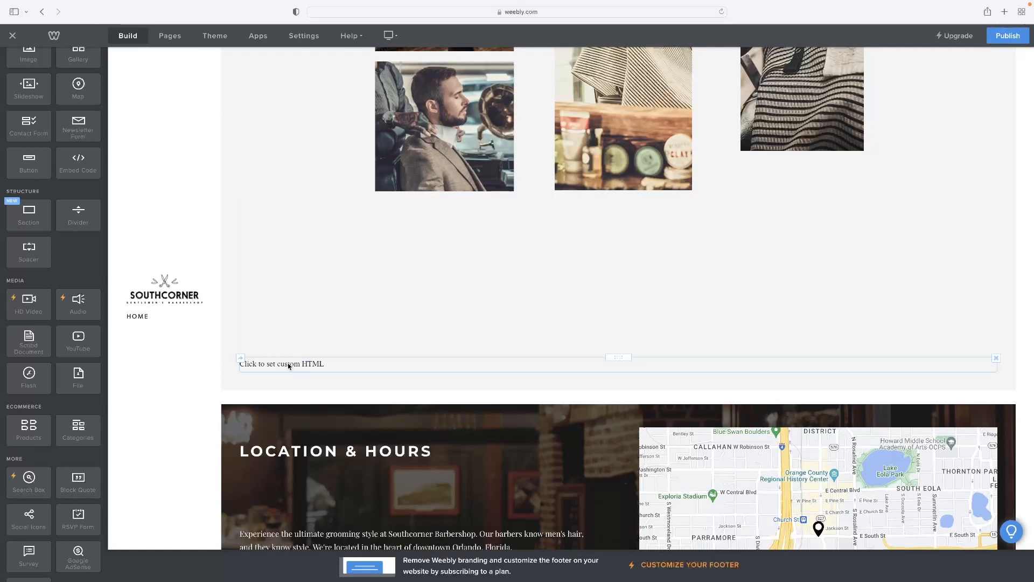
left_click(282, 364)
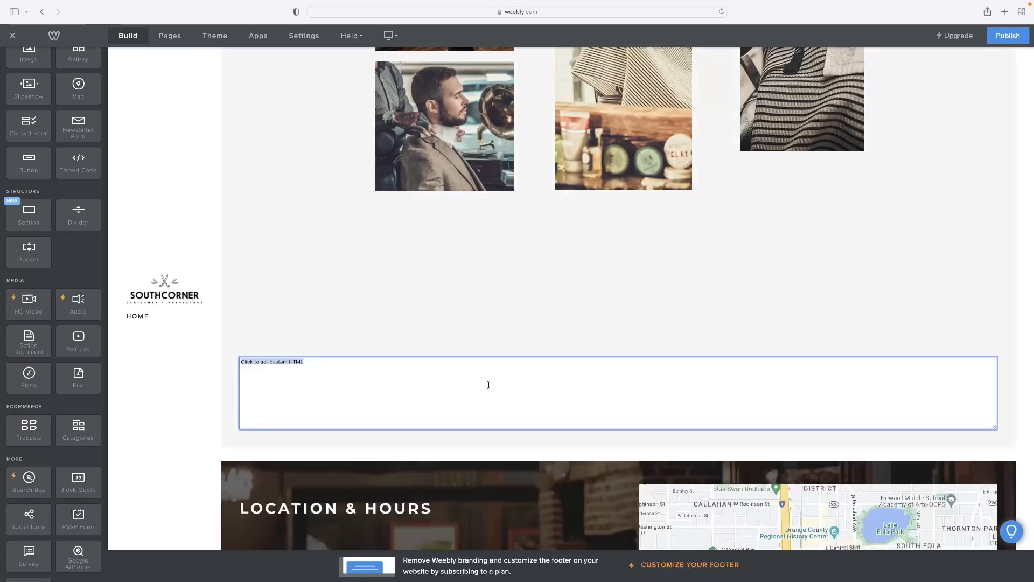
mouse_move(470, 329)
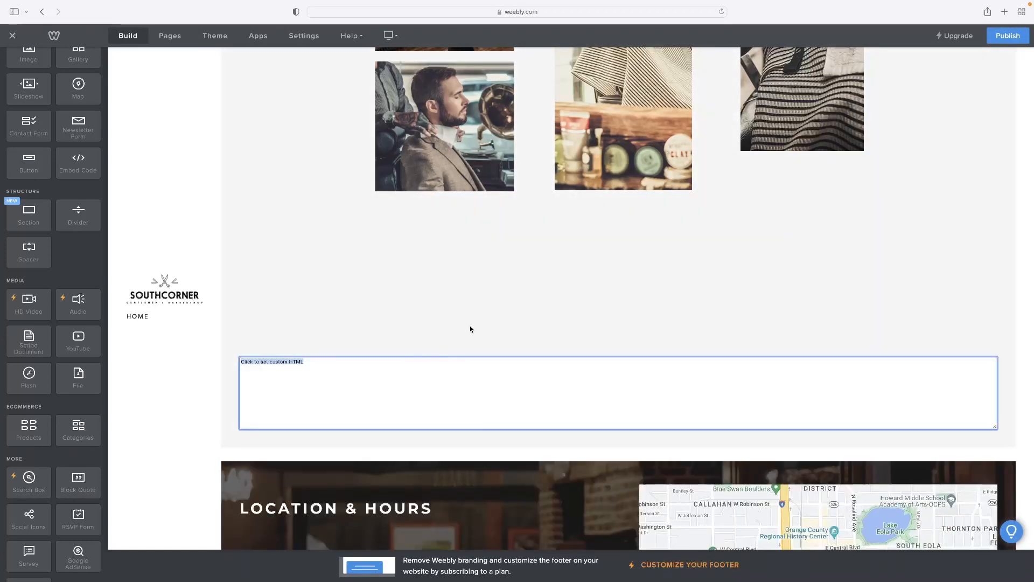
scroll("down", 3)
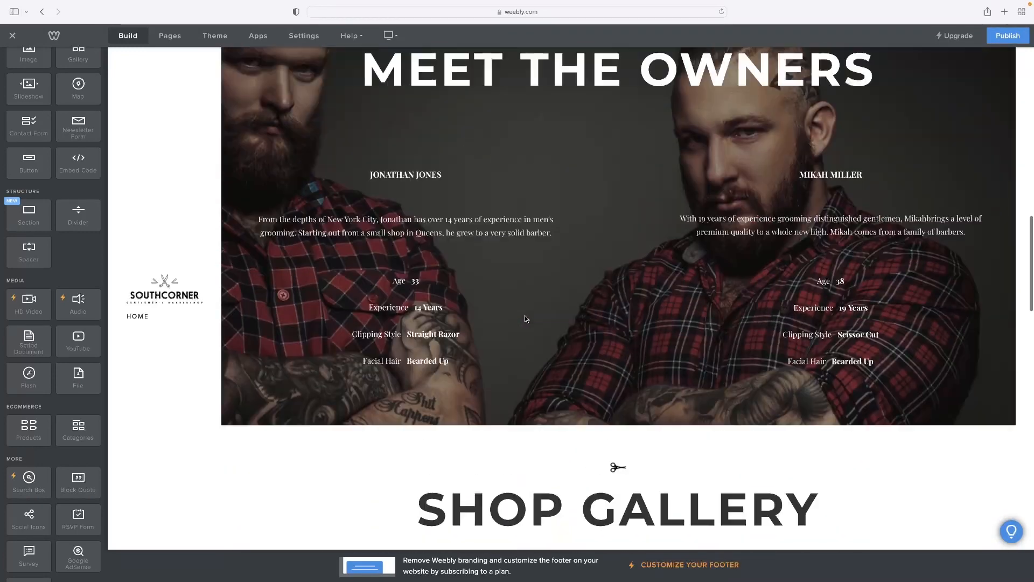
scroll("up", 3)
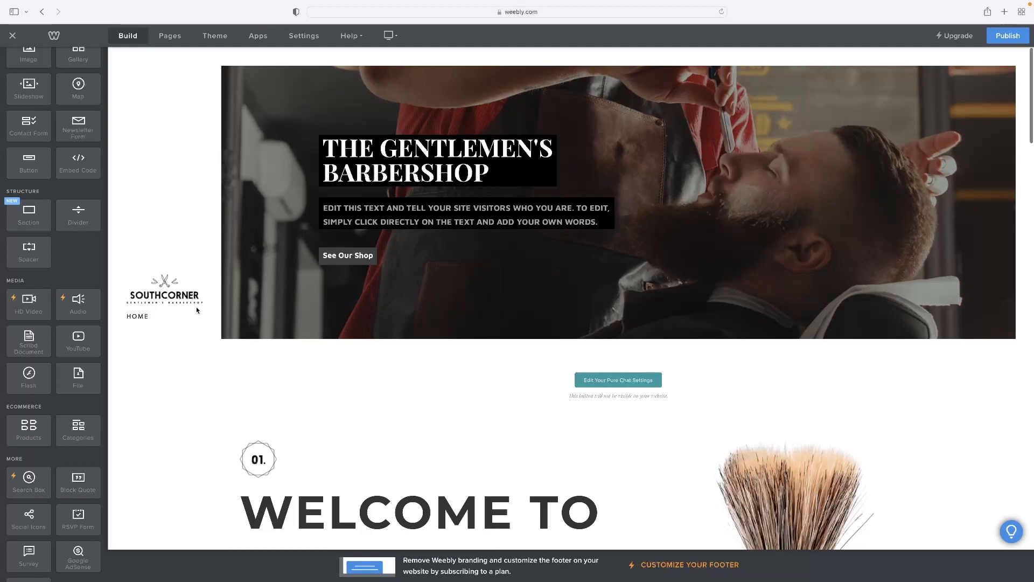
mouse_move(242, 106)
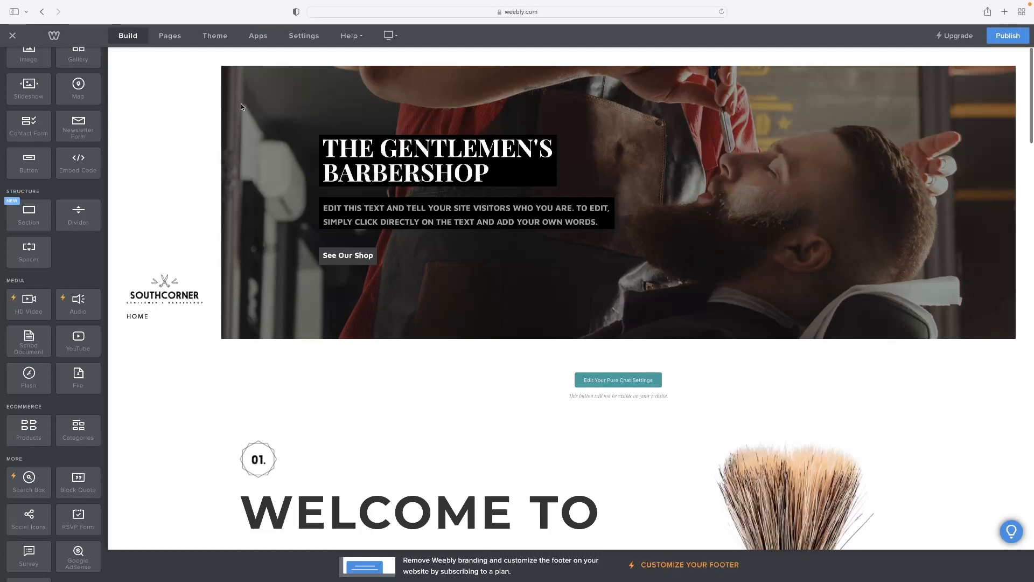